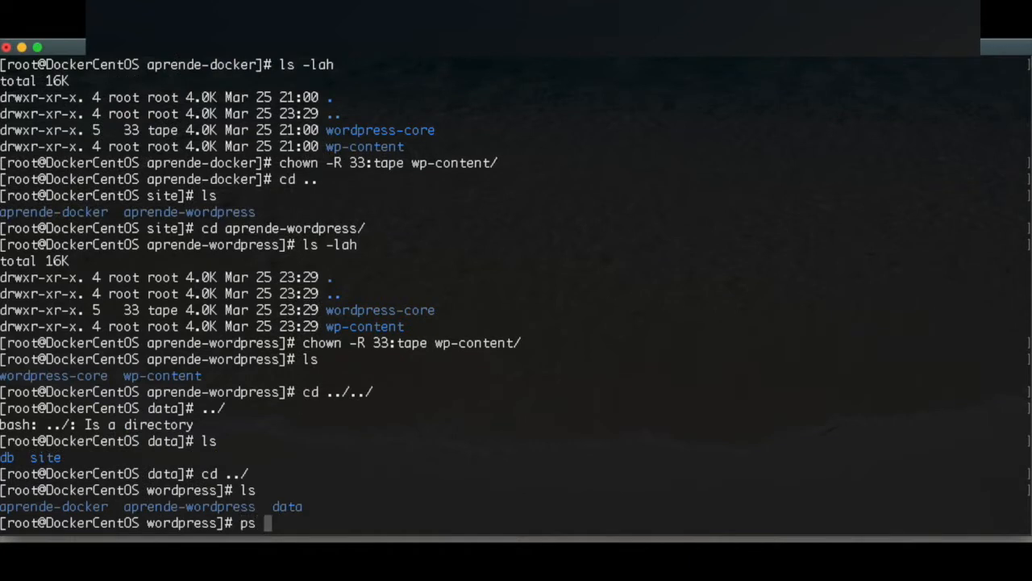
Step: List all Docker containers with docker ps -a, showing the WordPress, MariaDB, wp-cli and nginx containers
{"action": "type", "text": "docker"}
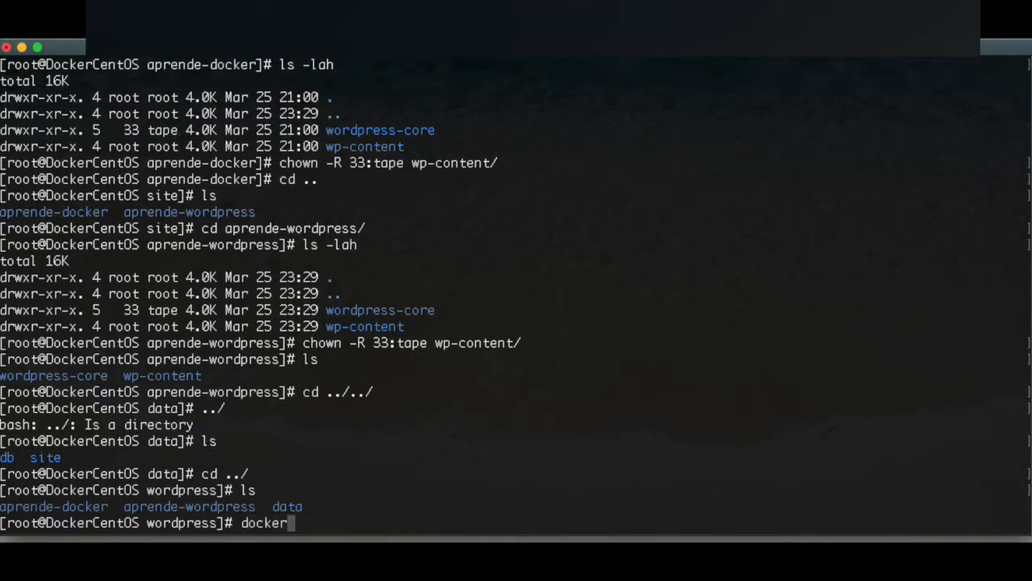
{"action": "type", "text": "ps -a"}
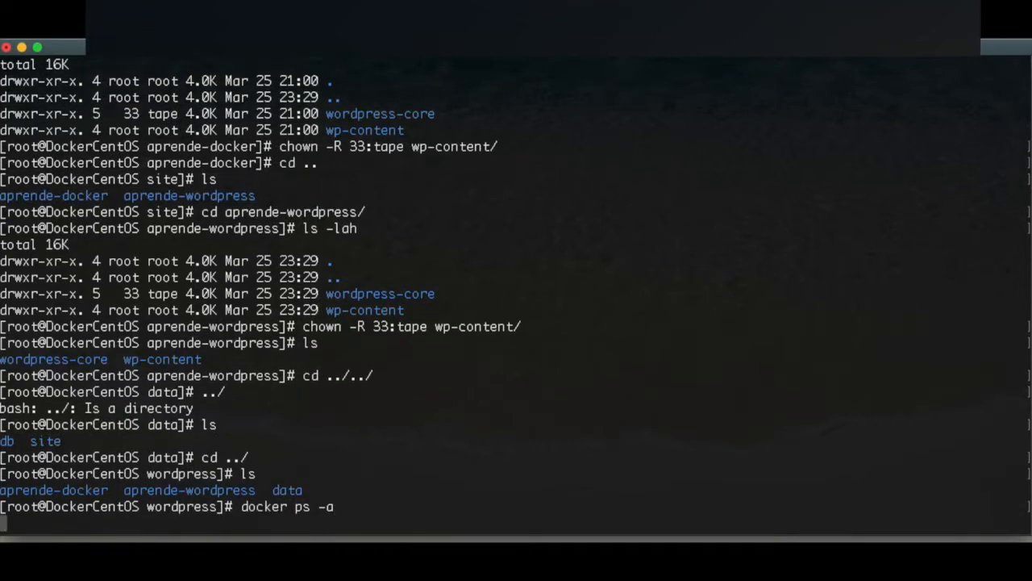
{"action": "key", "text": "Return"}
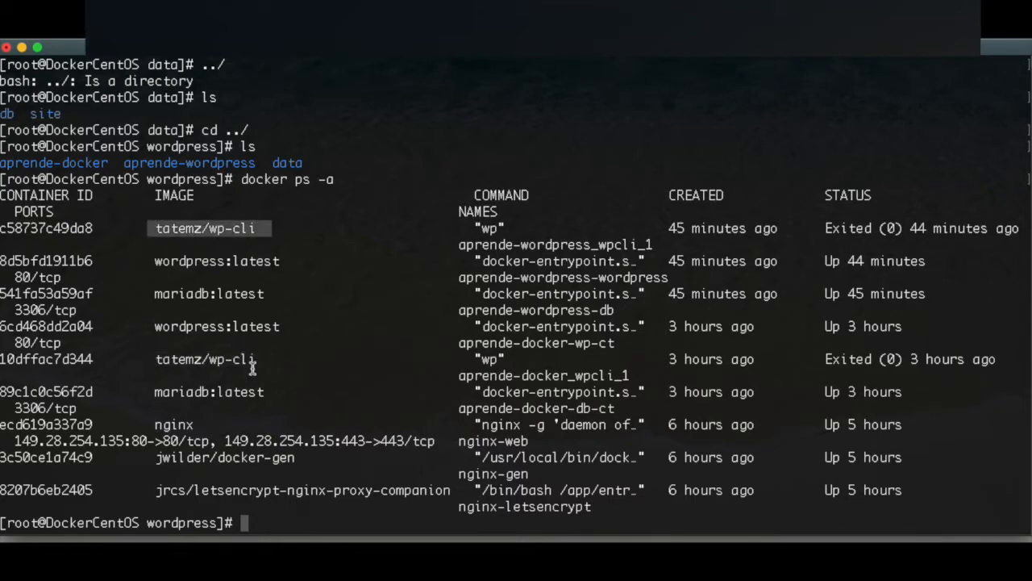
{"action": "mouse_move", "coordinate": [557, 414]}
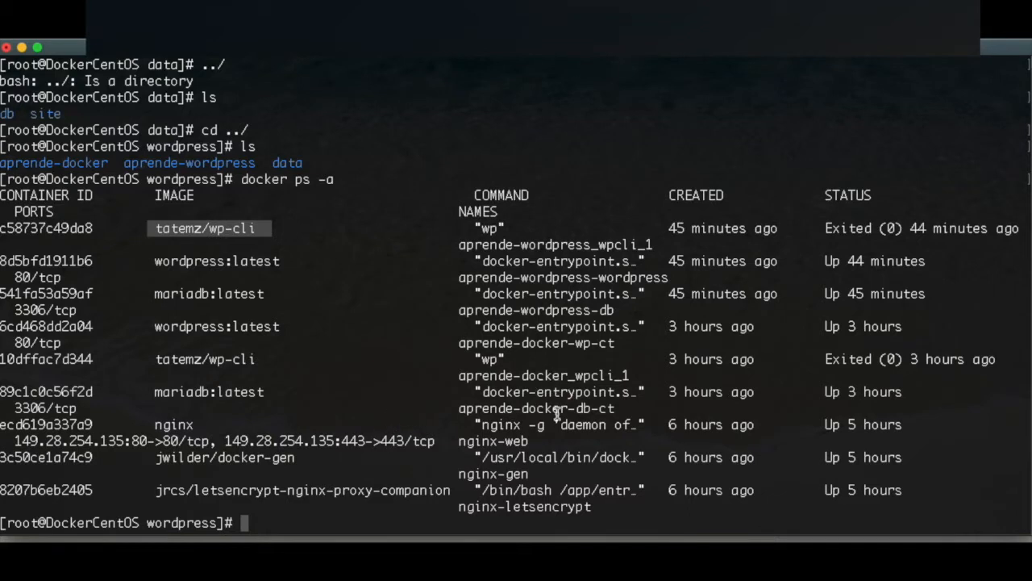
{"action": "mouse_move", "coordinate": [292, 483]}
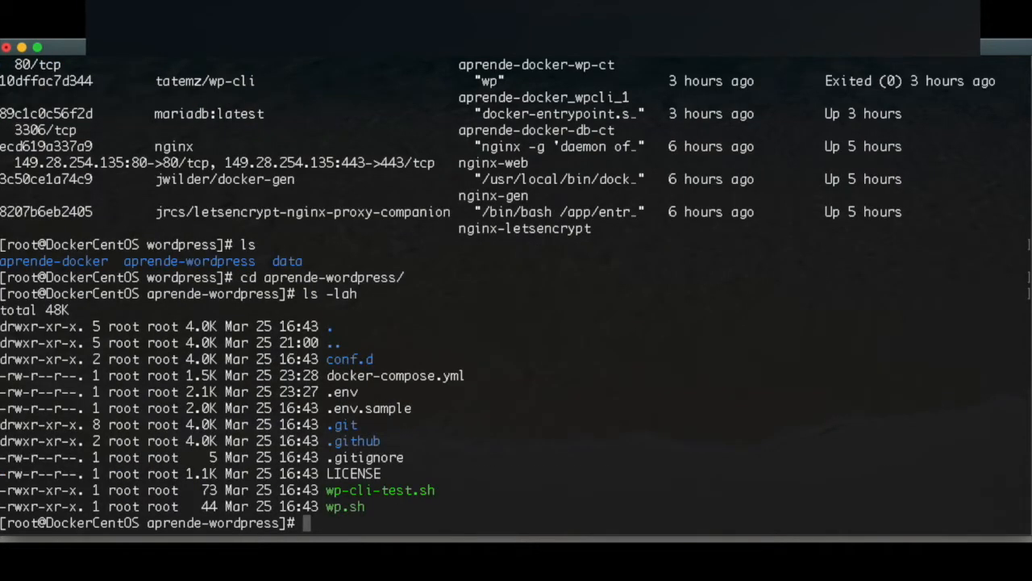
Step: Take down the aprende-wordpress stack with docker-compose down -v, removing its wordpress, db and wpcli containers
{"action": "type", "text": "comp"}
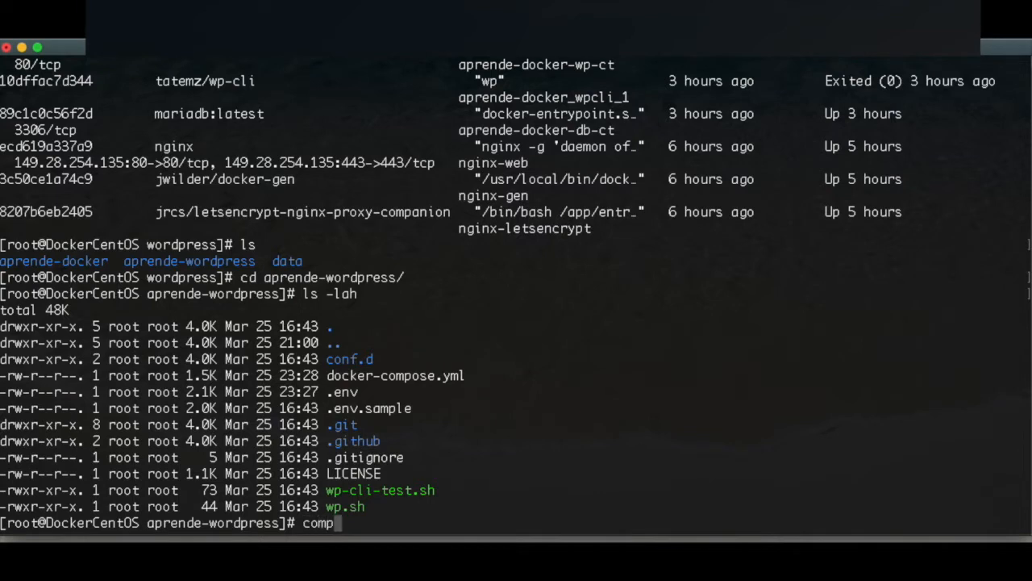
{"action": "type", "text": "oser"}
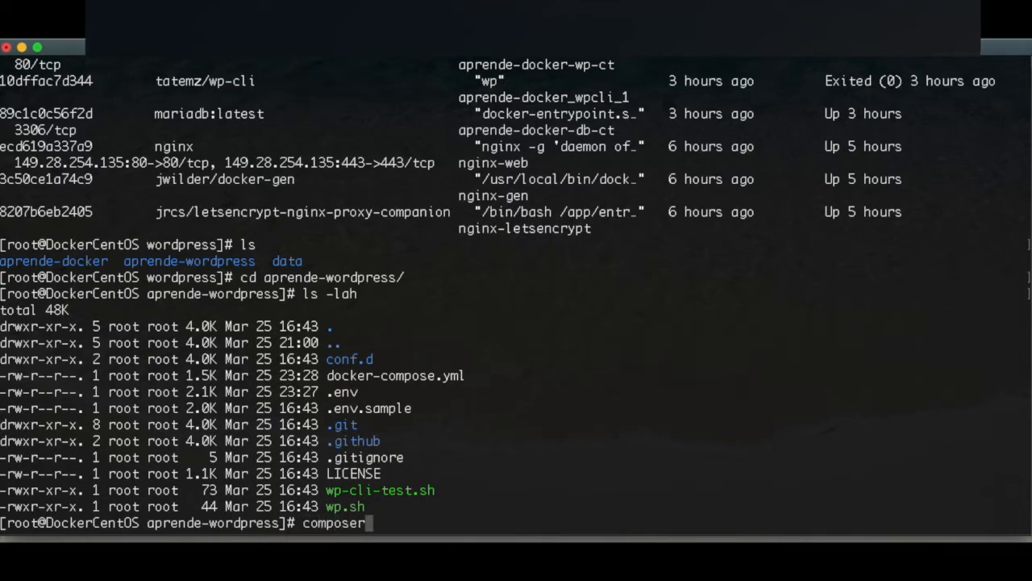
{"action": "type", "text": "docker-compose down"}
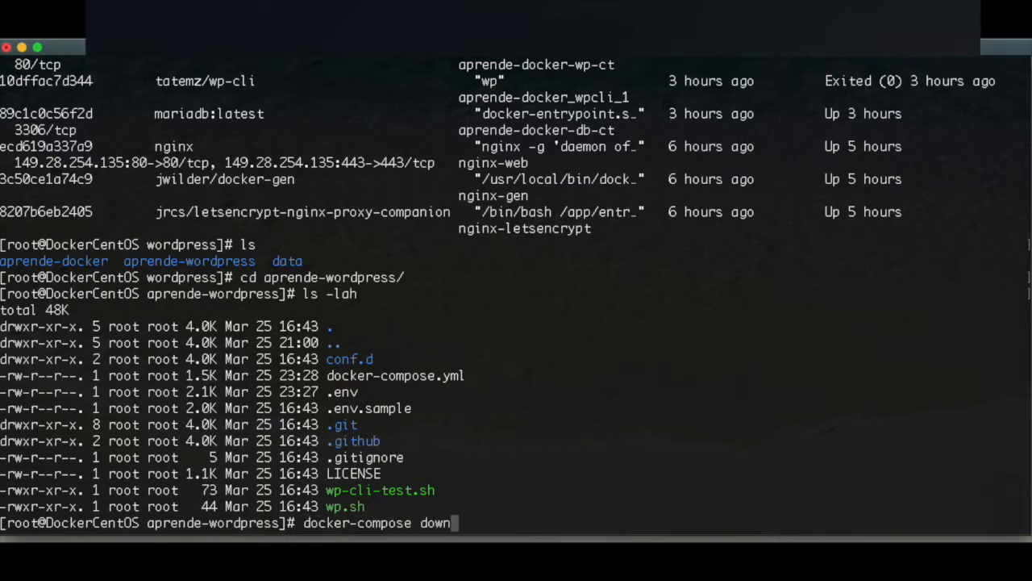
{"action": "type", "text": "-v"}
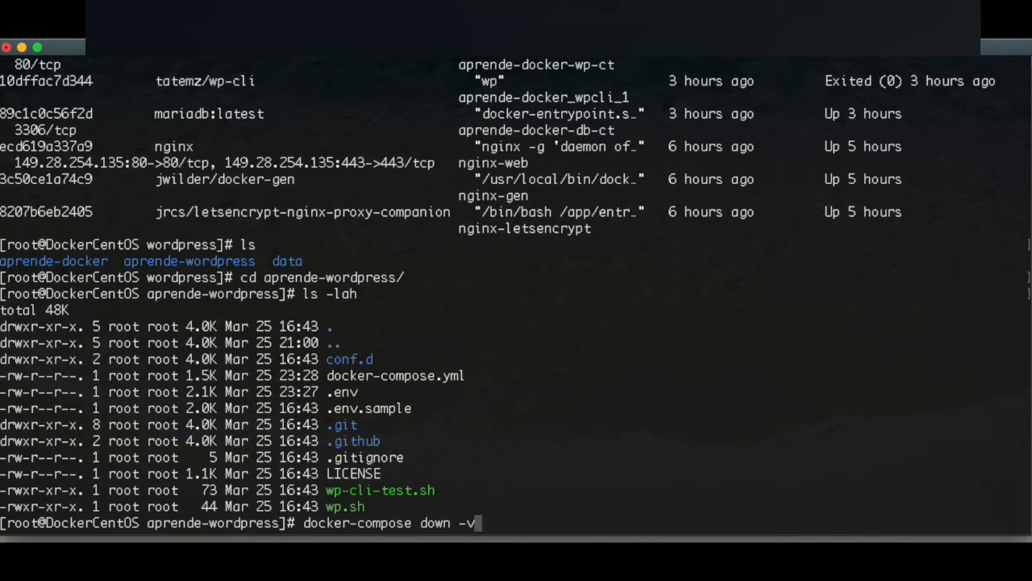
{"action": "key", "text": "Backspace"}
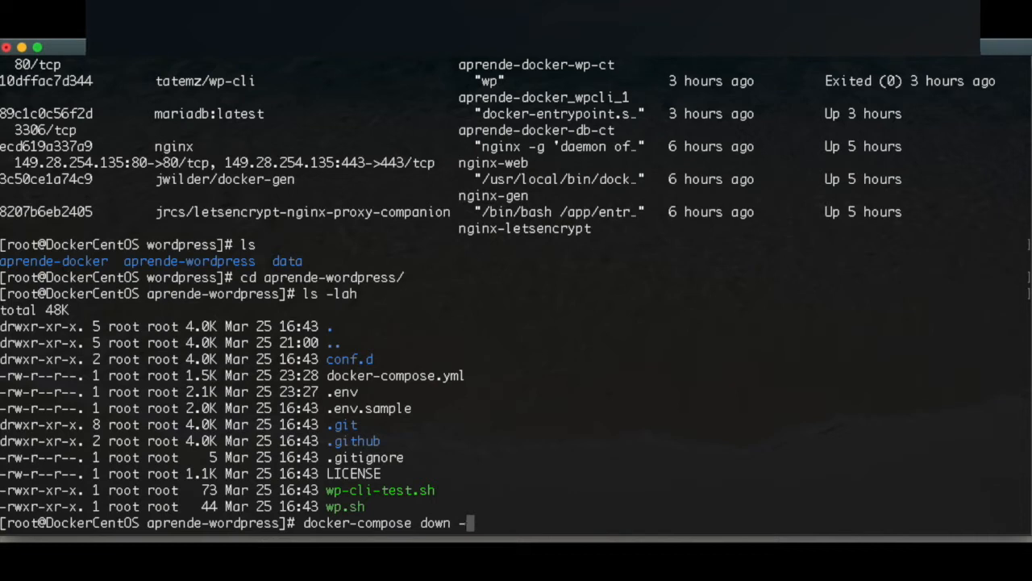
{"action": "type", "text": "v"}
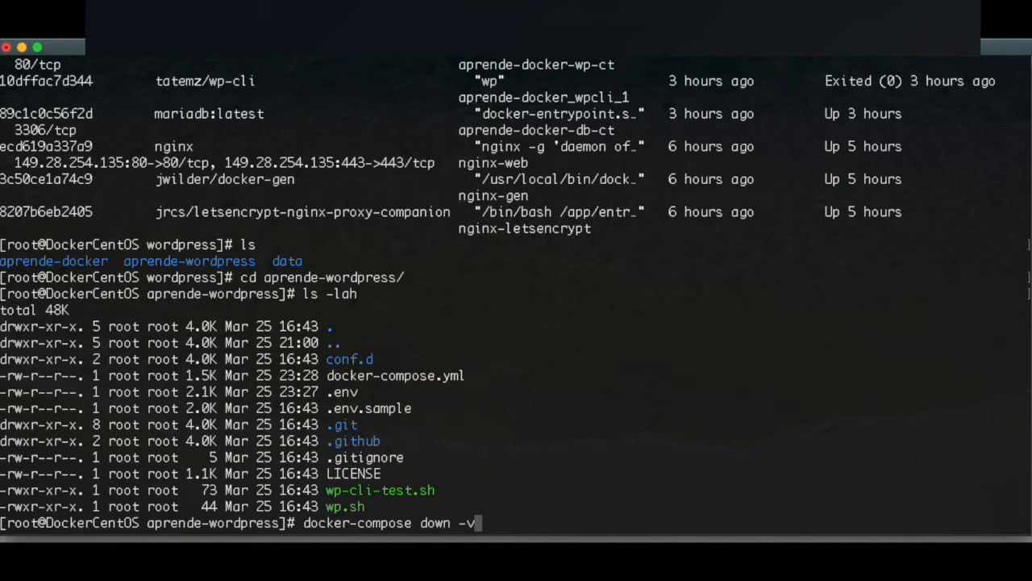
{"action": "key", "text": "Return"}
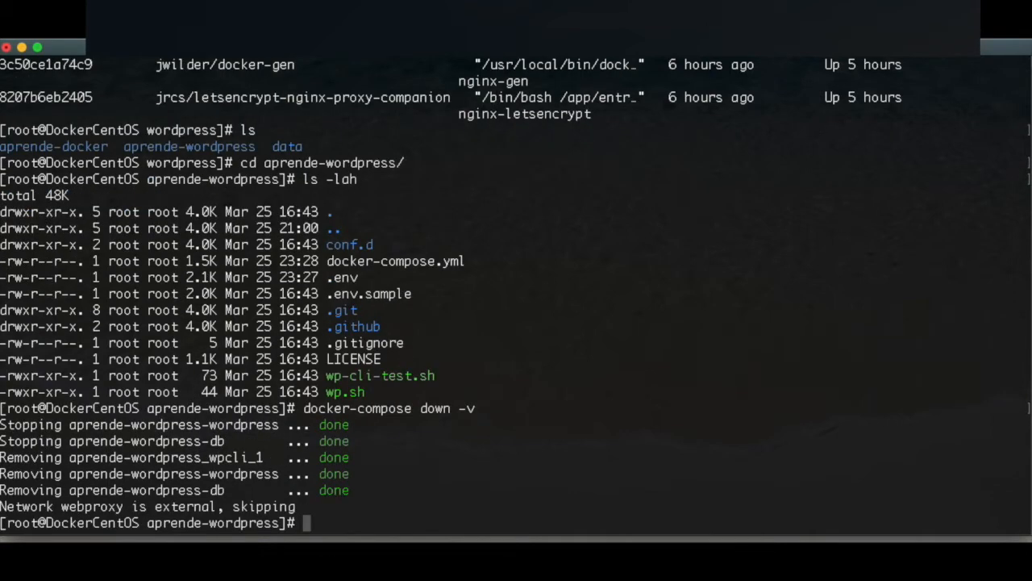
{"action": "type", "text": "ls"}
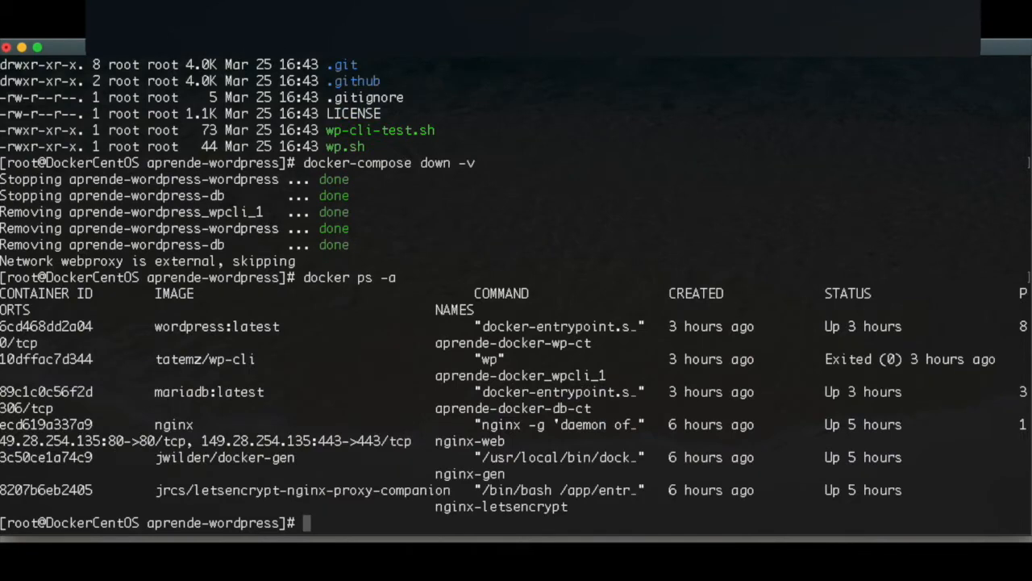
{"action": "mouse_move", "coordinate": [411, 494]}
{"action": "type", "text": "c"}
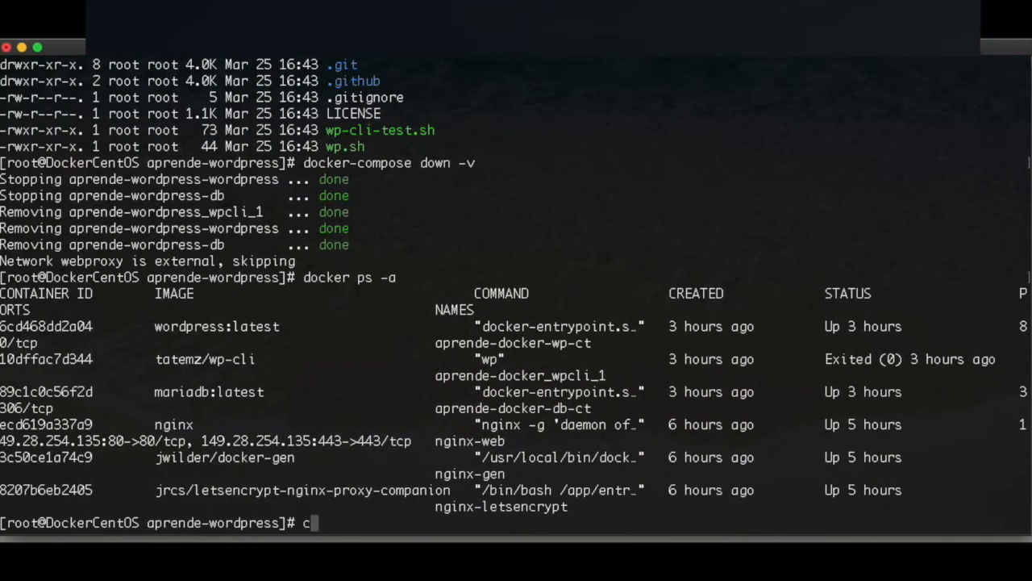
Step: Start the aprende-wordpress stack in detached mode with docker-compose up -d
{"action": "type", "text": "docker"}
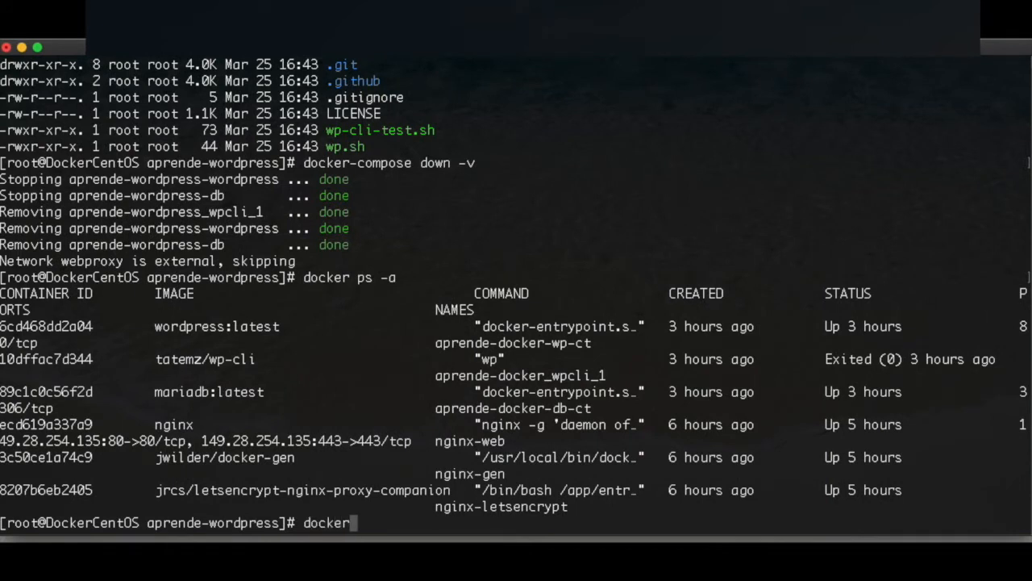
{"action": "type", "text": "-compose up -d"}
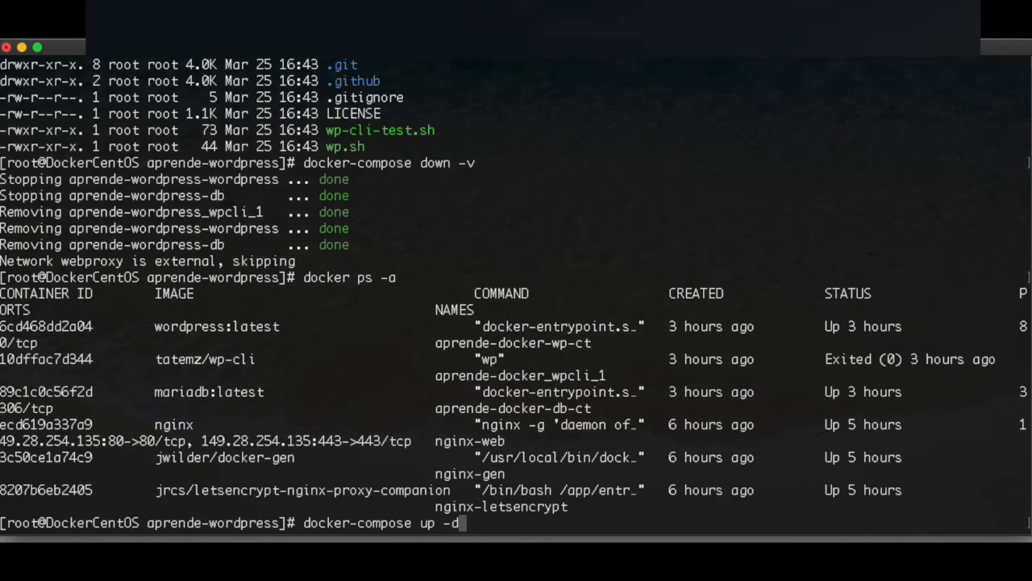
{"action": "key", "text": "Return"}
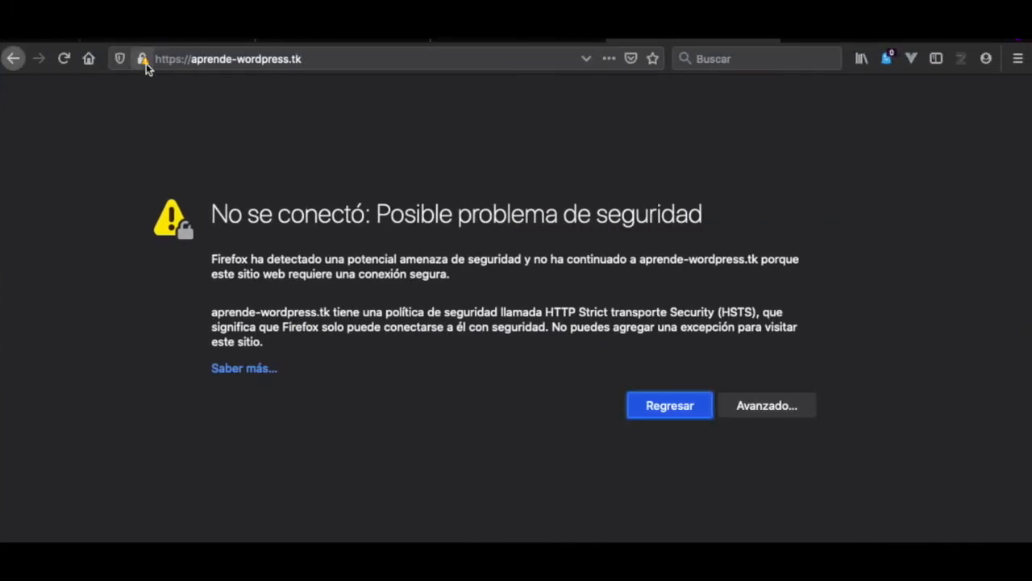
Step: Show the padlock site information for aprende-wordpress.tk, reporting an insecure connection
{"action": "left_click", "coordinate": [142, 58]}
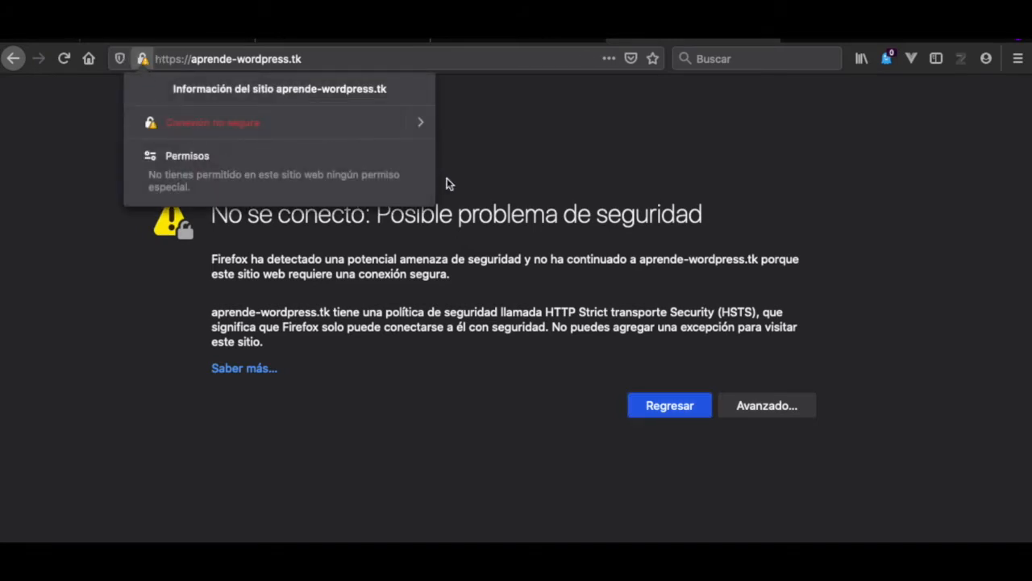
{"action": "mouse_move", "coordinate": [236, 252]}
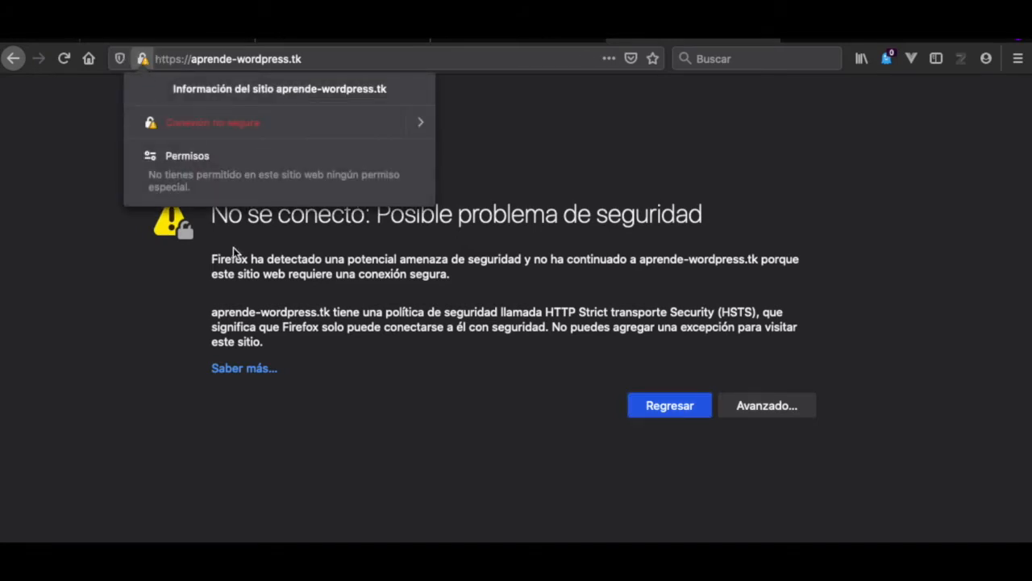
{"action": "mouse_move", "coordinate": [193, 125]}
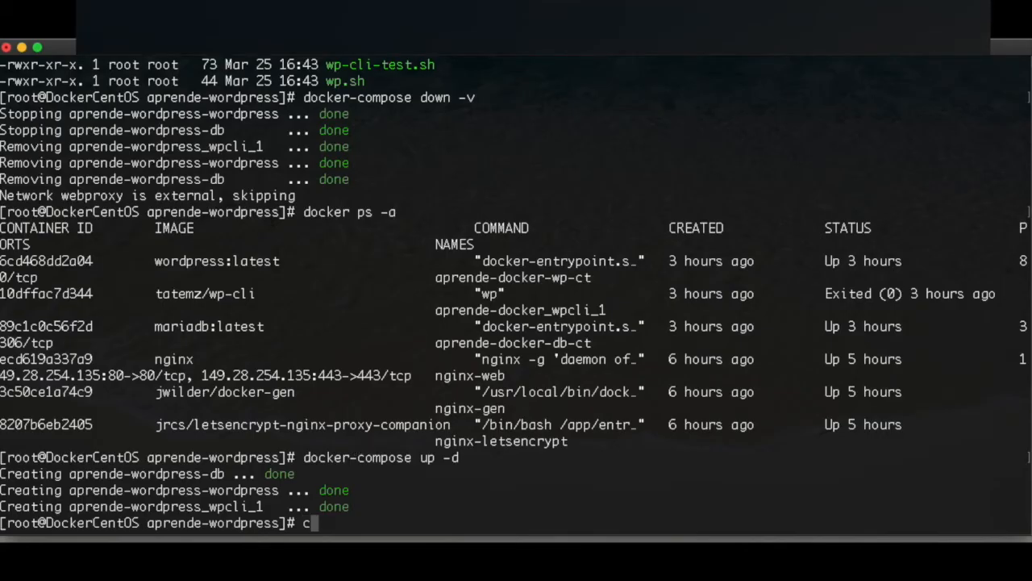
Step: Move up to the parent directory with cd ../
{"action": "type", "text": "d ../"}
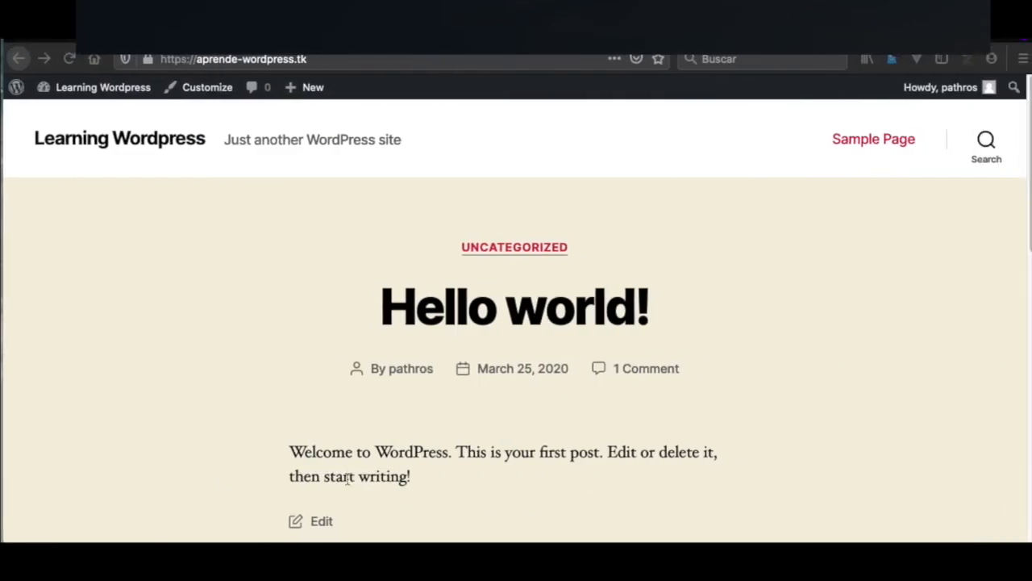
{"action": "mouse_move", "coordinate": [208, 198]}
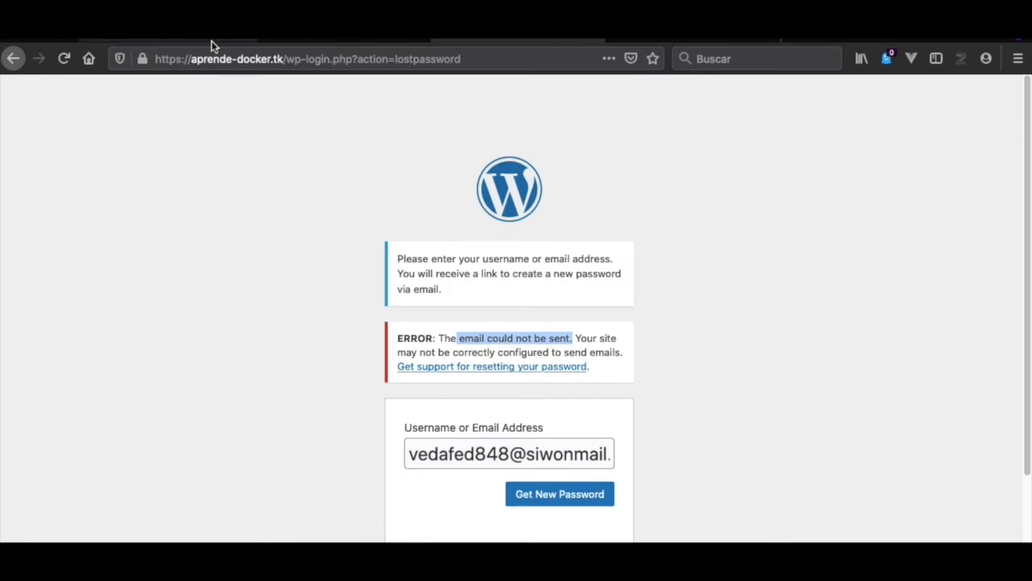
Step: Reload the aprende-docker.tk password reset page without resending the previous form data
{"action": "left_click", "coordinate": [63, 58]}
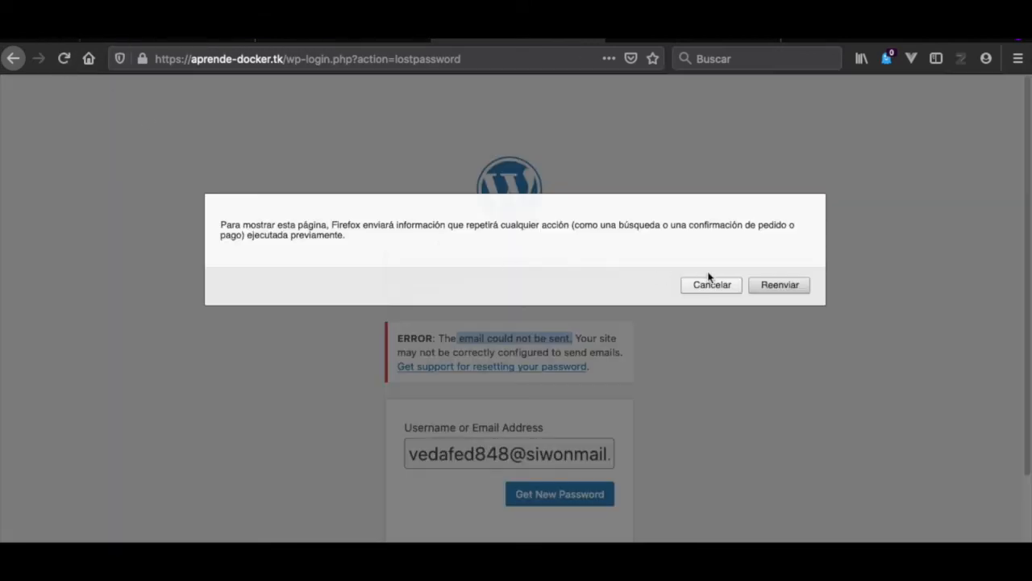
{"action": "left_click", "coordinate": [779, 284]}
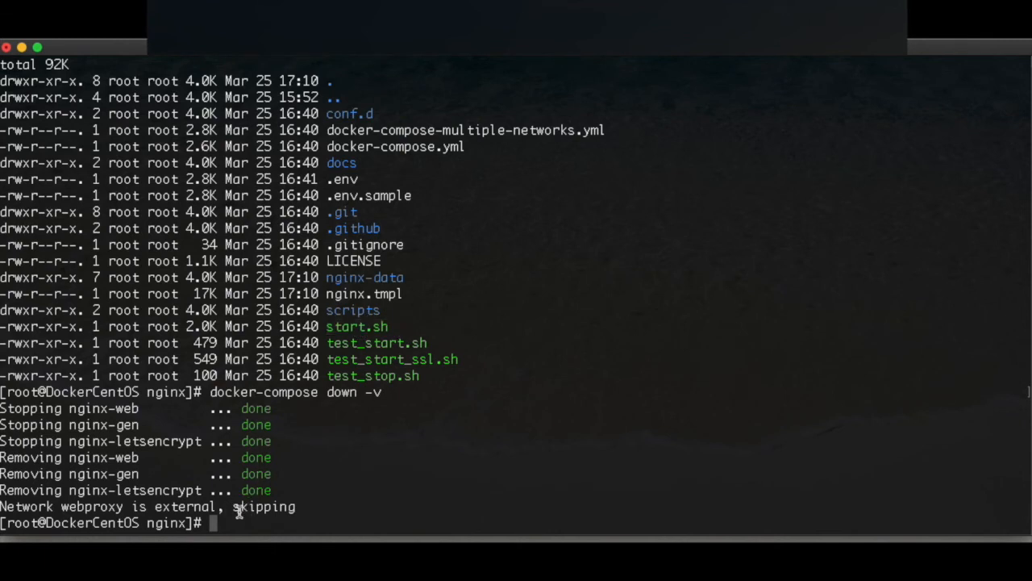
Step: Start the nginx proxy stack in the background with docker-compose up -d
{"action": "type", "text": "docker"}
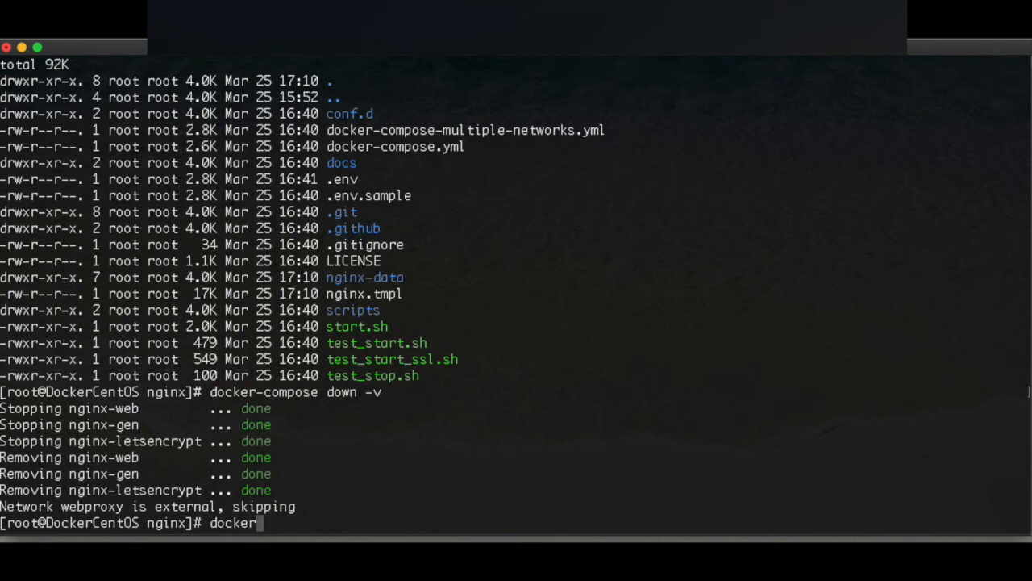
{"action": "type", "text": "-compose up -d"}
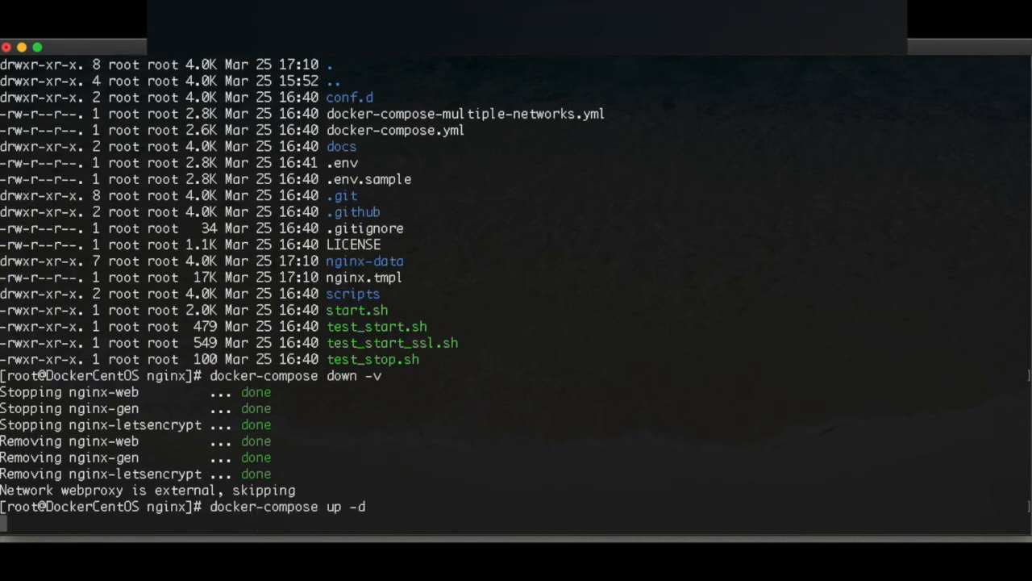
{"action": "key", "text": "Return"}
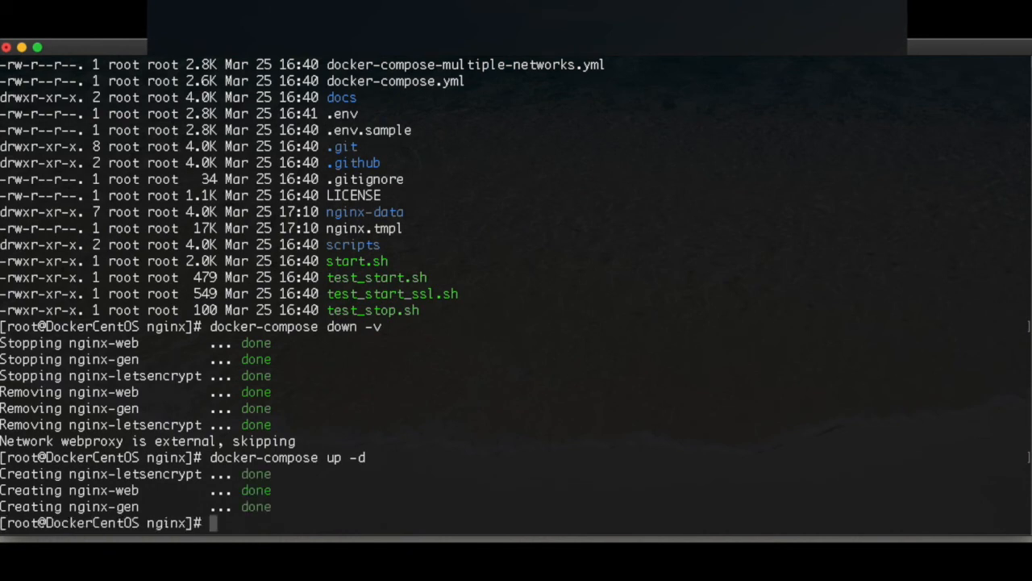
Step: List all containers, showing nginx web, gen and letsencrypt running alongside both WordPress stacks
{"action": "type", "text": "doc"}
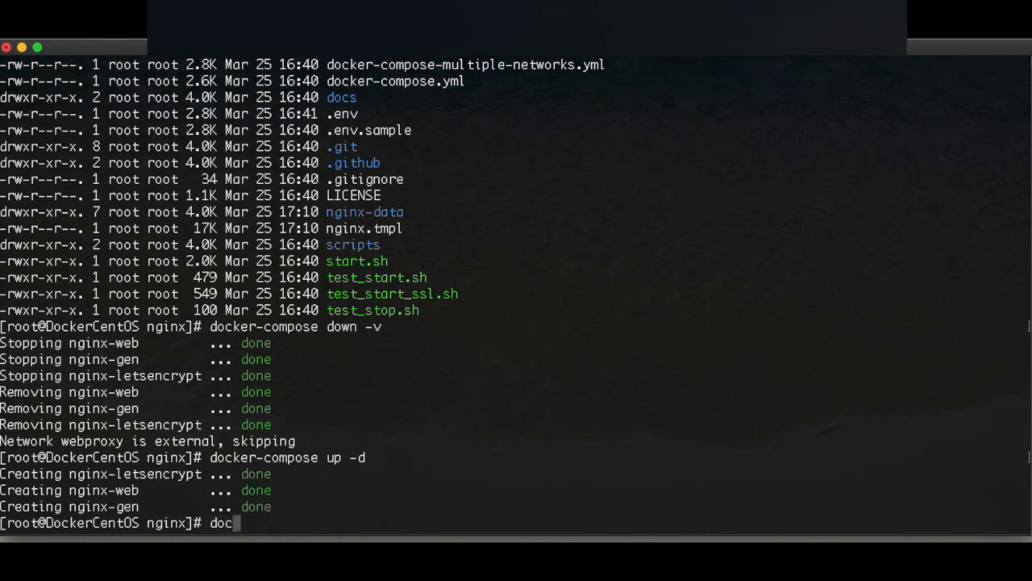
{"action": "type", "text": "ker"}
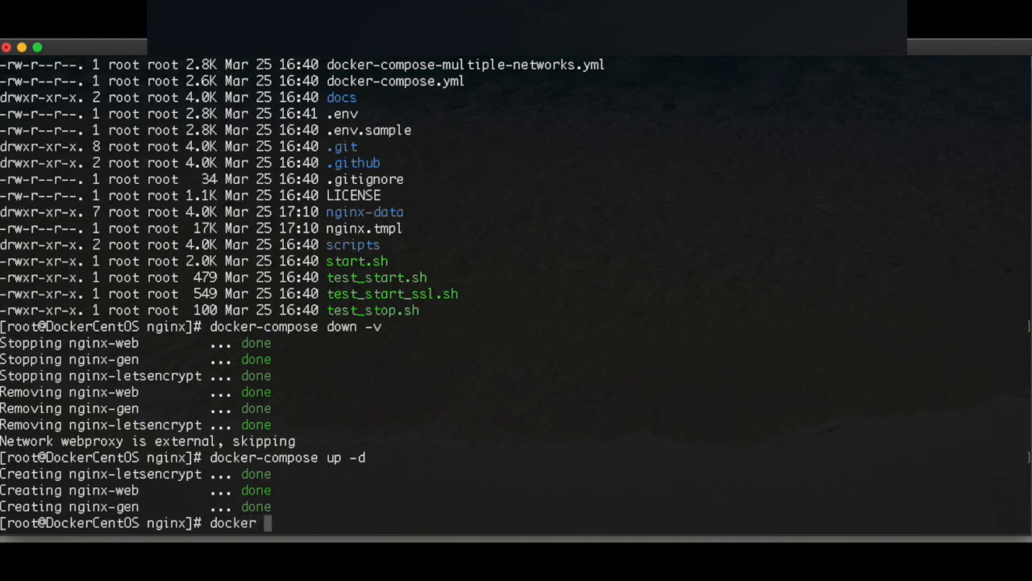
{"action": "type", "text": "ps -a"}
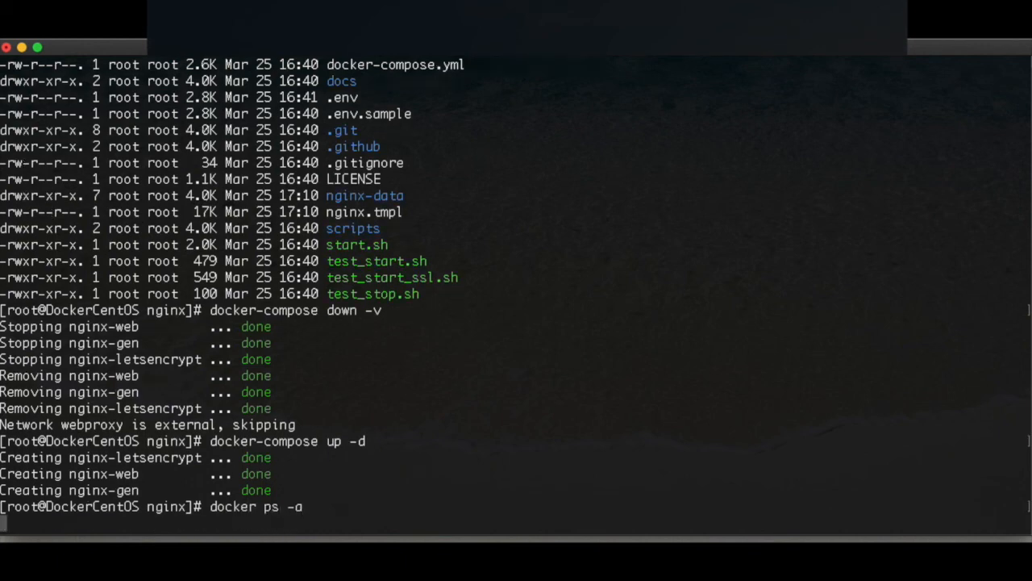
{"action": "key", "text": "Return"}
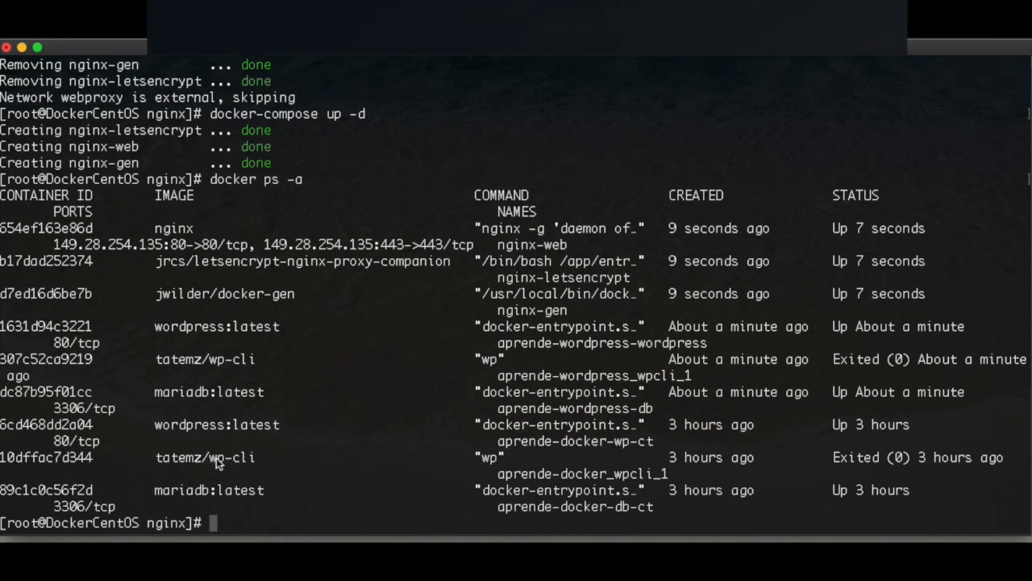
{"action": "mouse_move", "coordinate": [182, 494]}
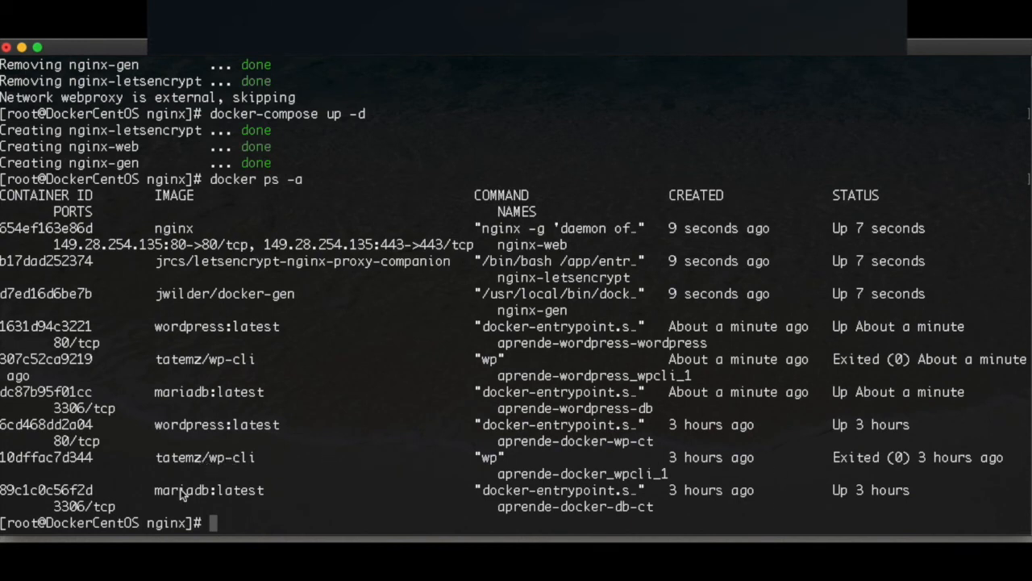
{"action": "mouse_move", "coordinate": [215, 465]}
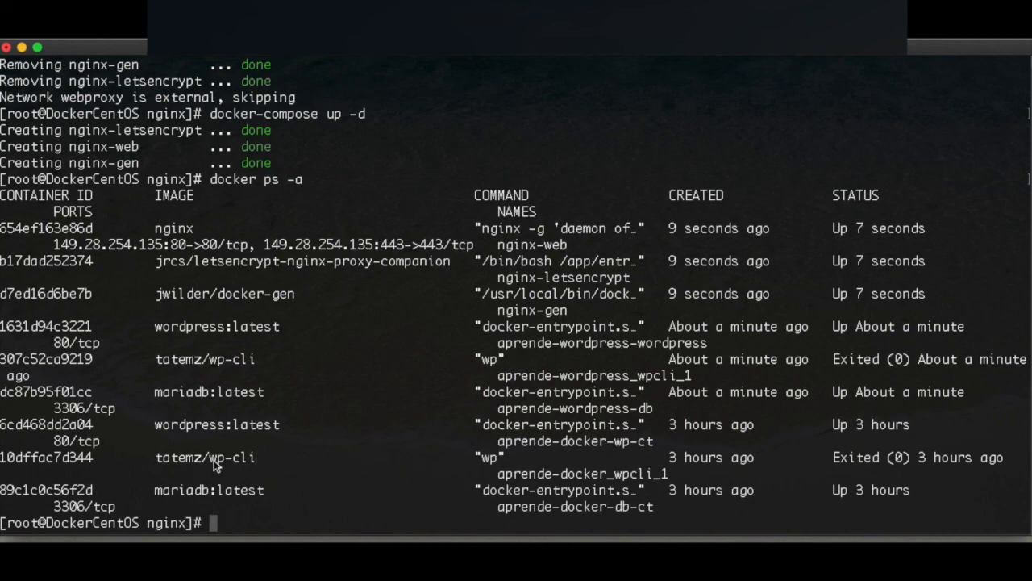